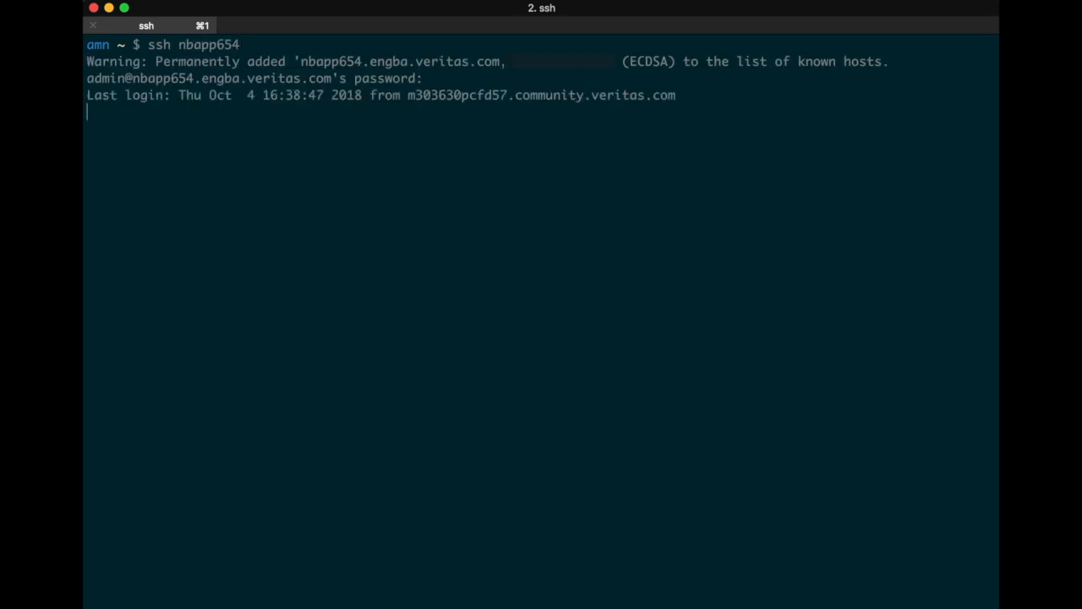
Enter the Appliance submenu of the nbapp654 shell from the Main_Menu prompt
{"action": "type", "text": "Appliance"}
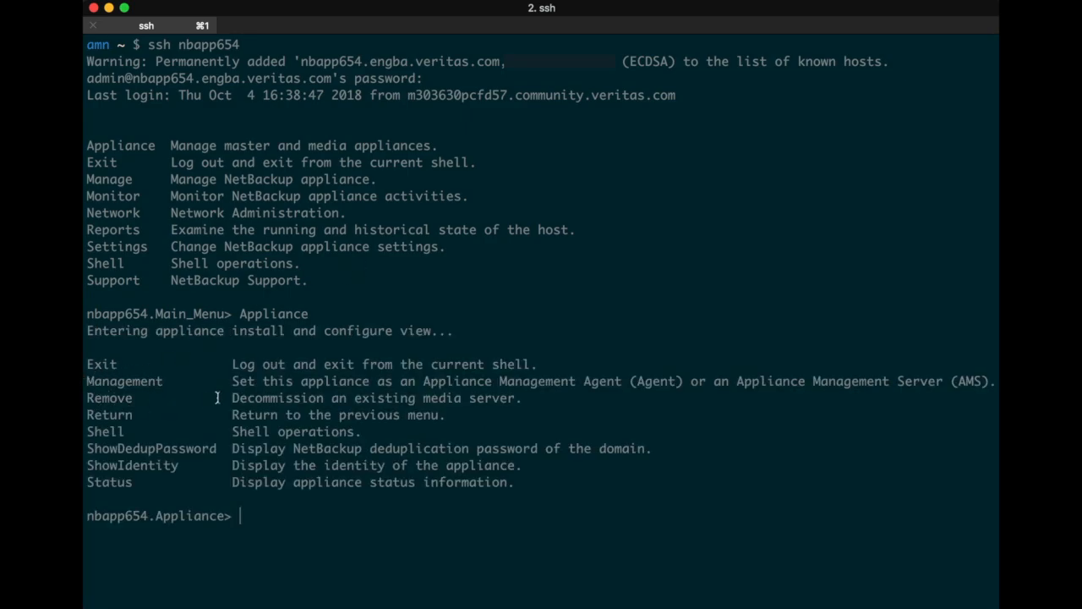
Register the appliance as a management agent with AMS nbapp2dw.engba.veritas.com using the registration key
{"action": "type", "text": "Management Agent Register nbapp2dw.engba.veritas.com efee3e5dda66c975fd3899533c023372"}
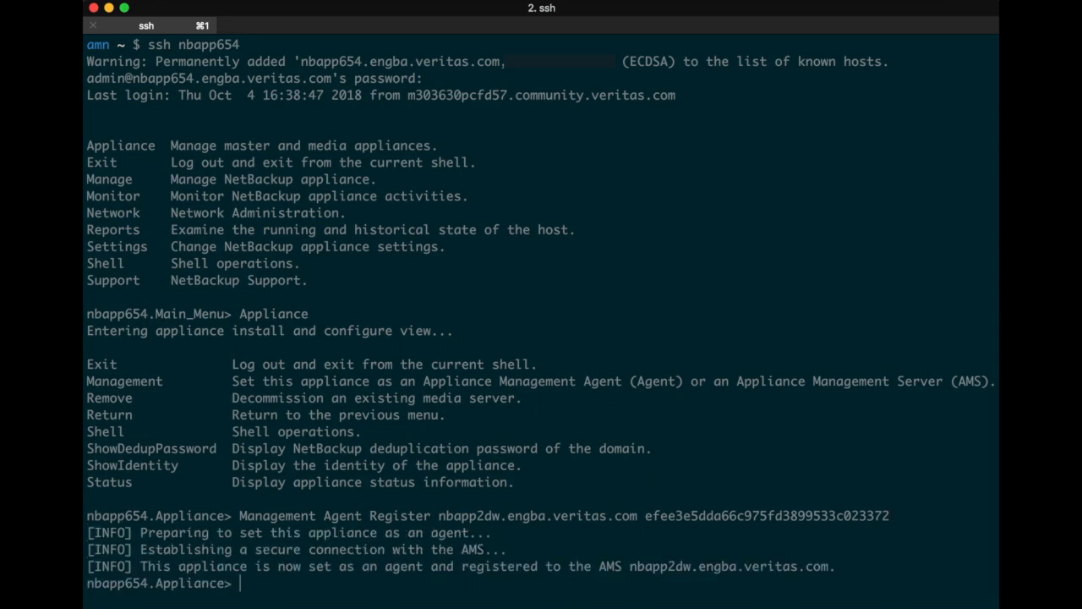
{"action": "mouse_move", "coordinate": [421, 561]}
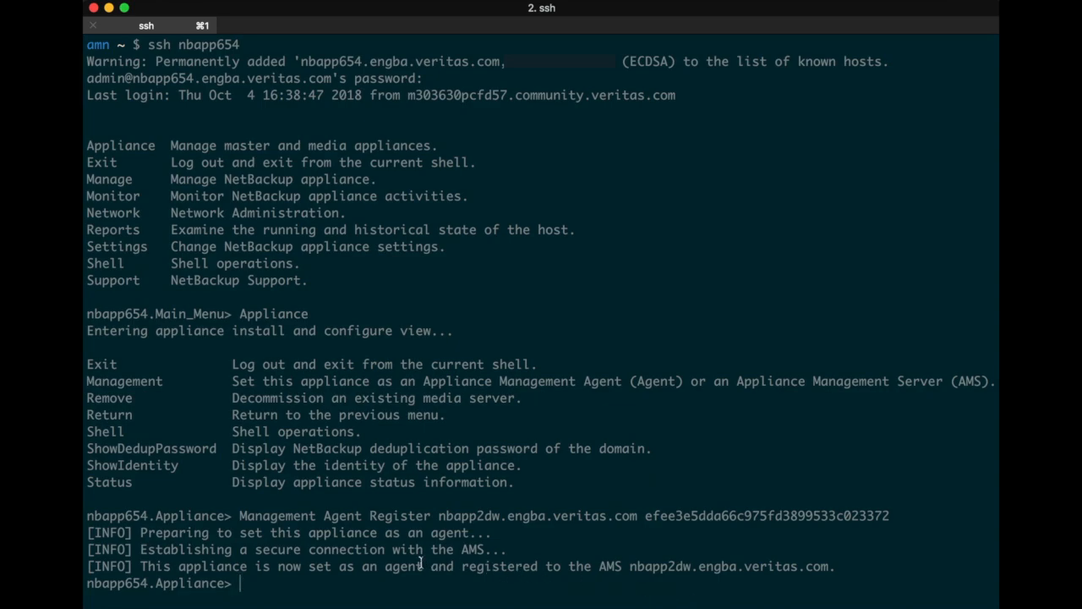
{"action": "mouse_move", "coordinate": [330, 565]}
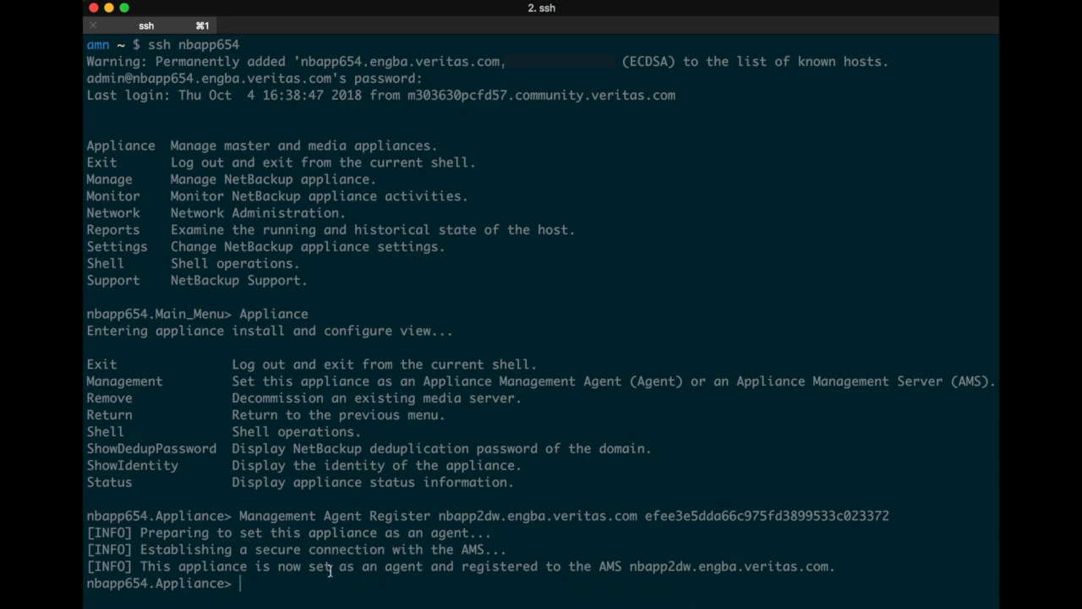
{"action": "mouse_move", "coordinate": [700, 571]}
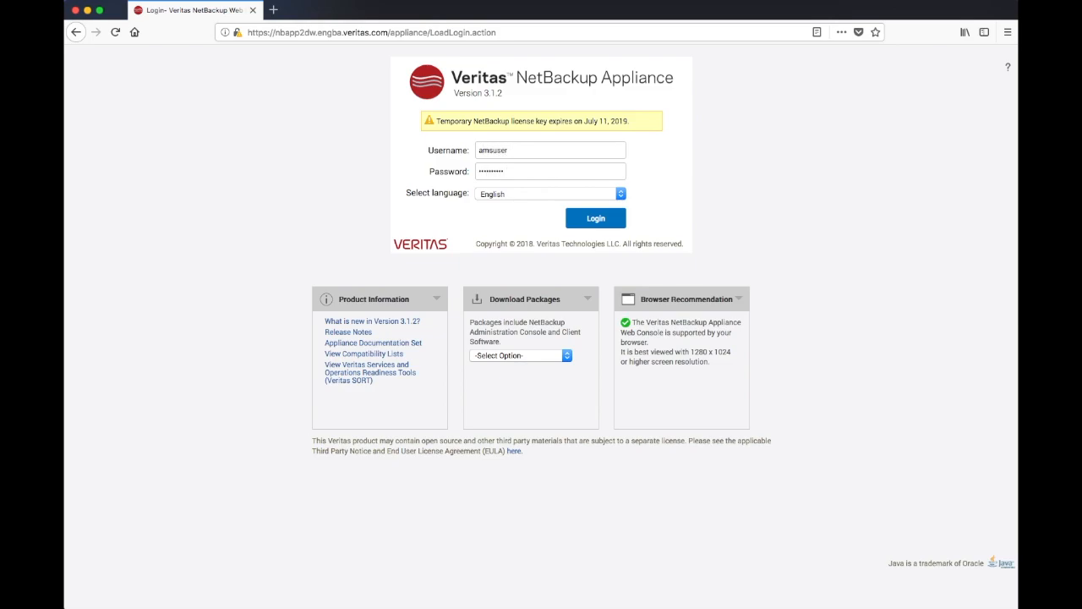
Sign in to the nbapp2dw Appliance Management Console, whose list shows nbapp654
{"action": "left_click", "coordinate": [595, 217]}
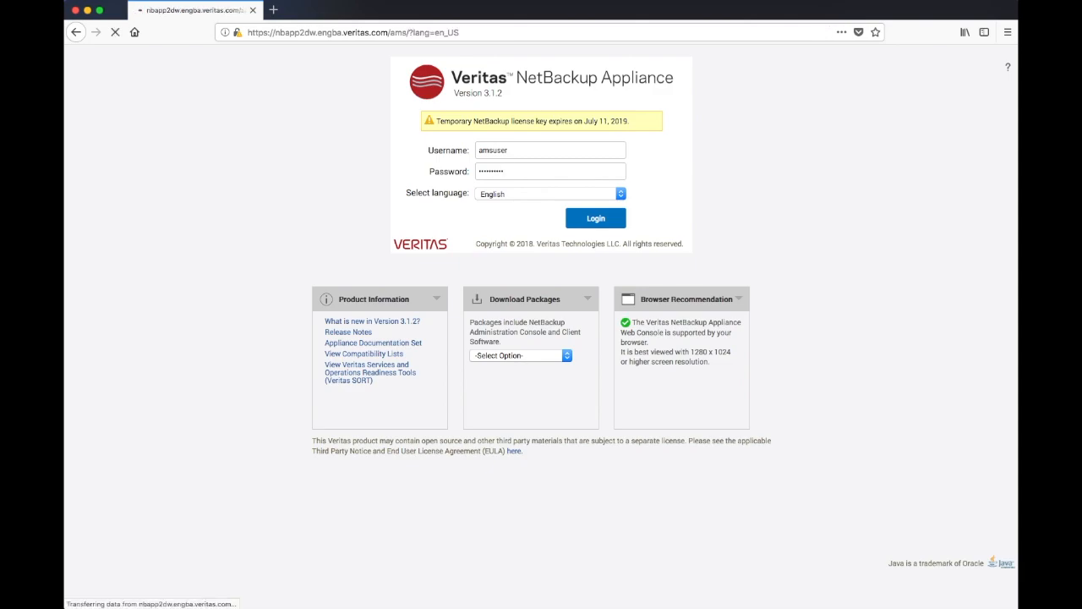
{"action": "left_click", "coordinate": [596, 216]}
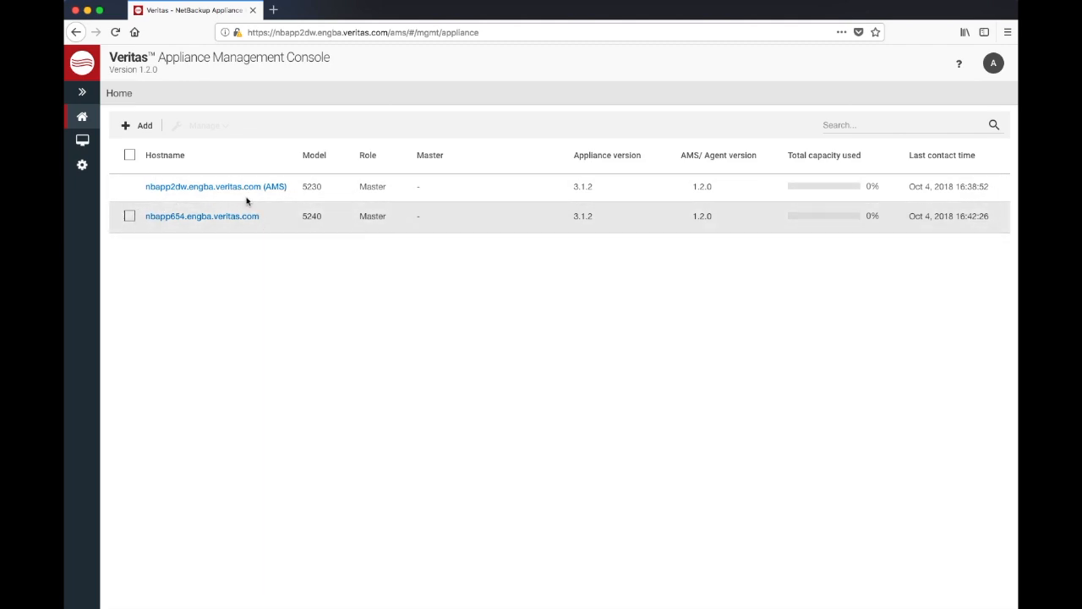
{"action": "mouse_move", "coordinate": [438, 216]}
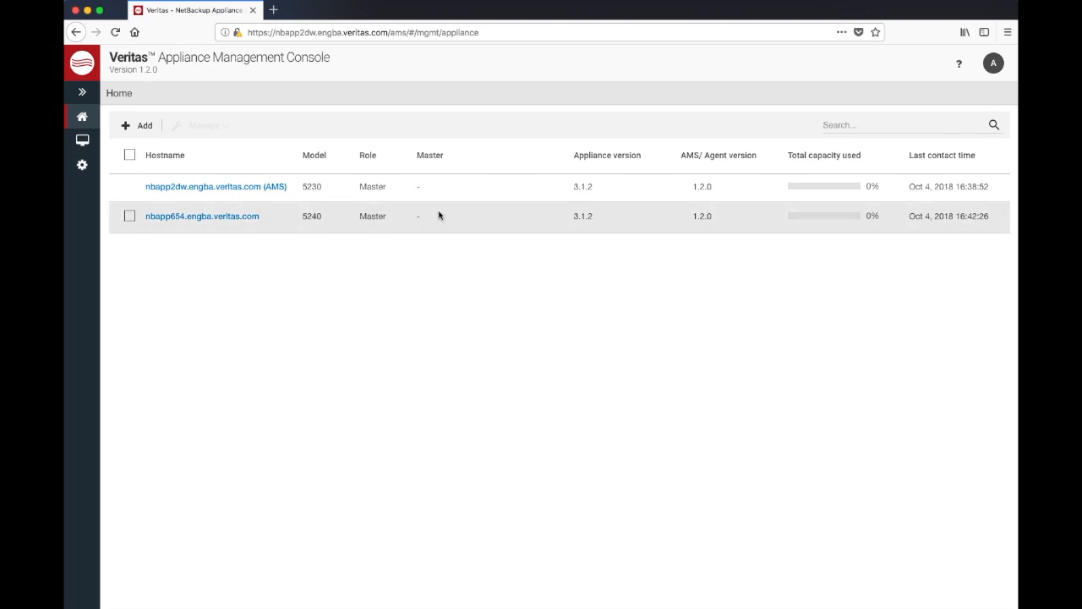
{"action": "mouse_move", "coordinate": [831, 223]}
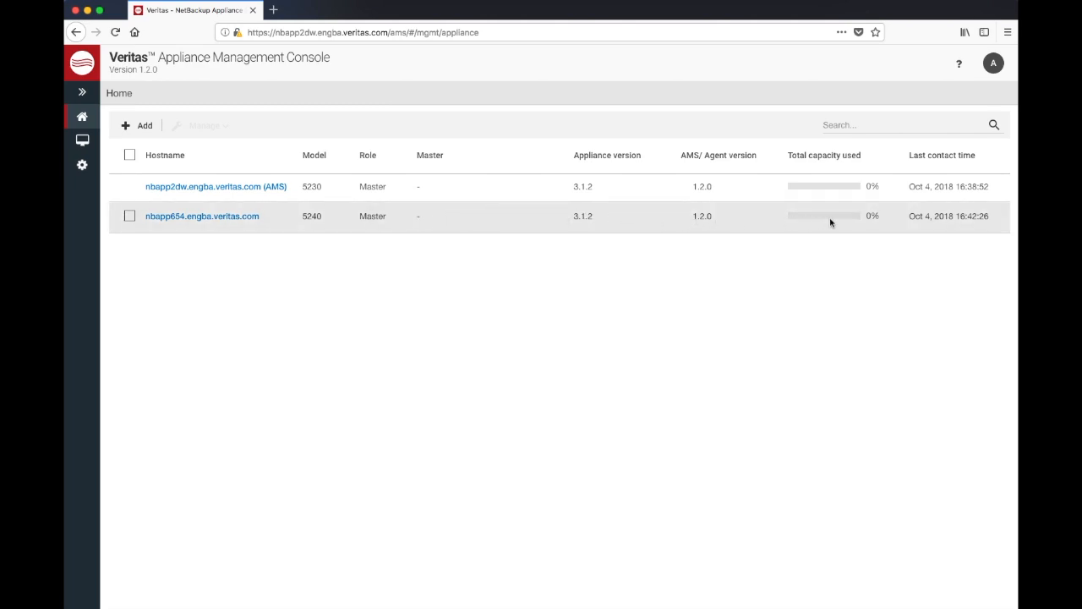
{"action": "mouse_move", "coordinate": [423, 381]}
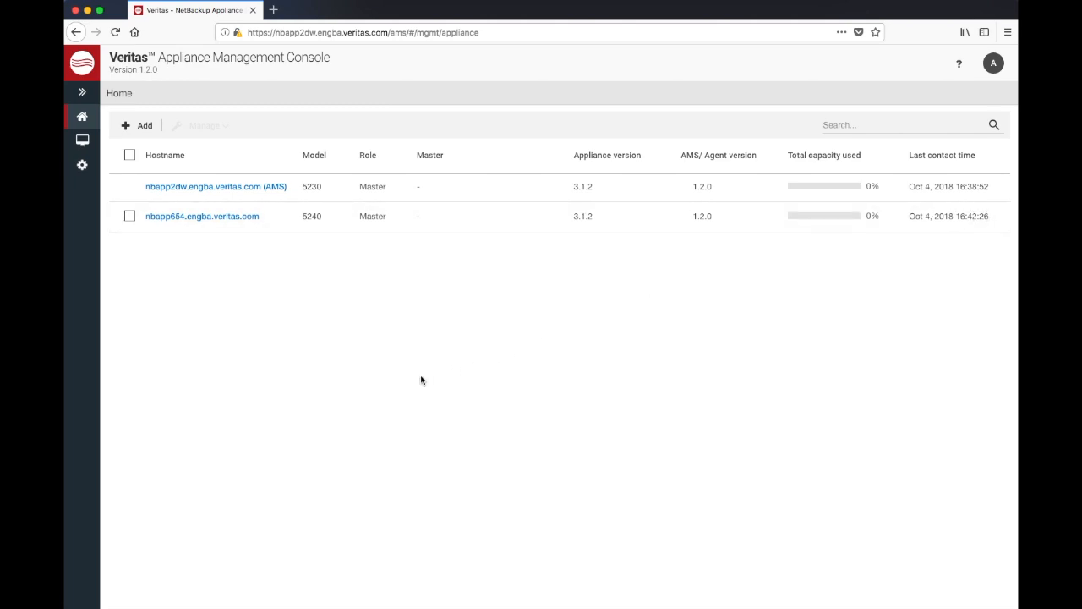